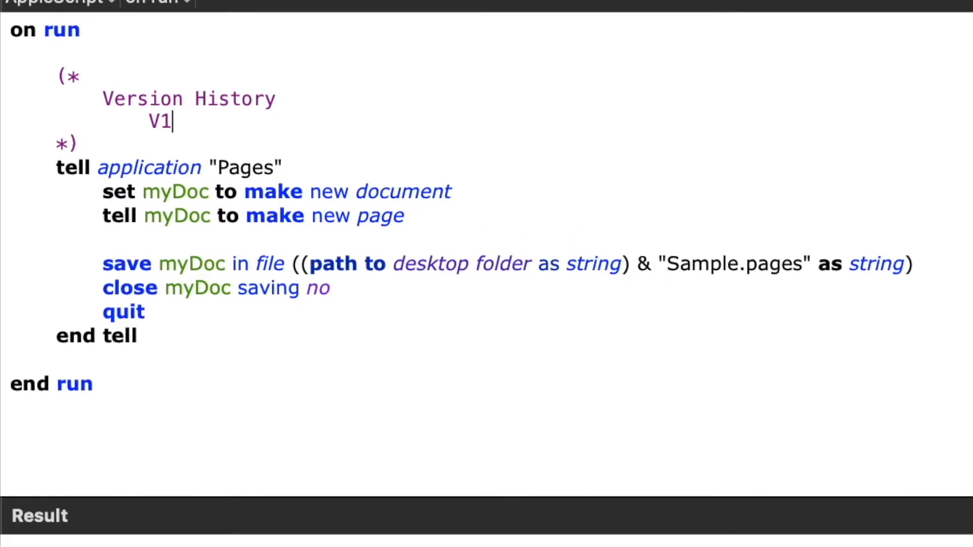
text(.0 — This is the first build)
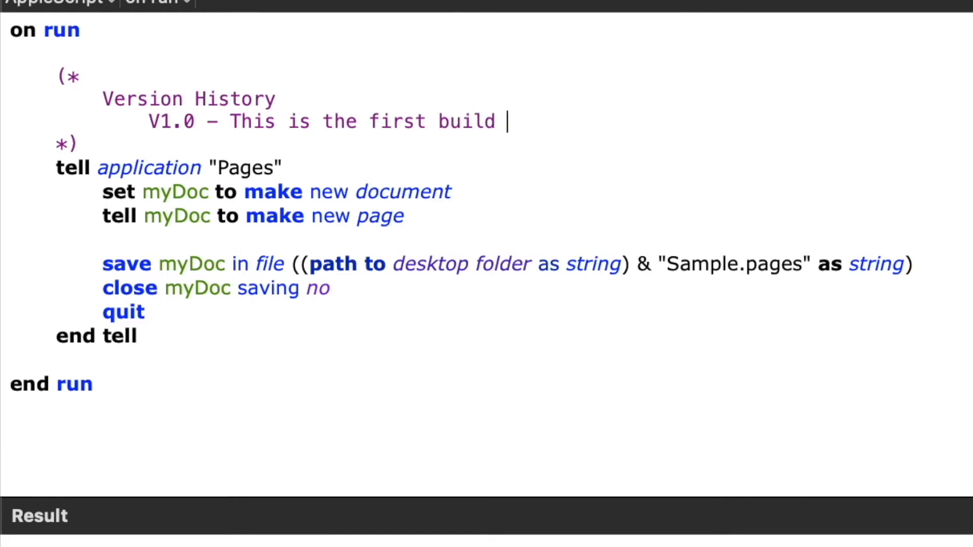
text(of my script)
text(We can)
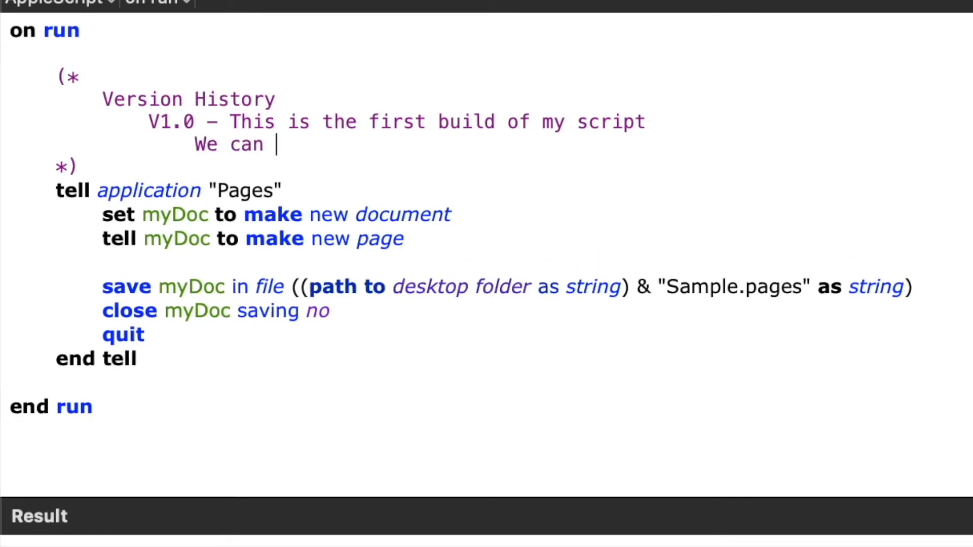
text(write multiple lines i)
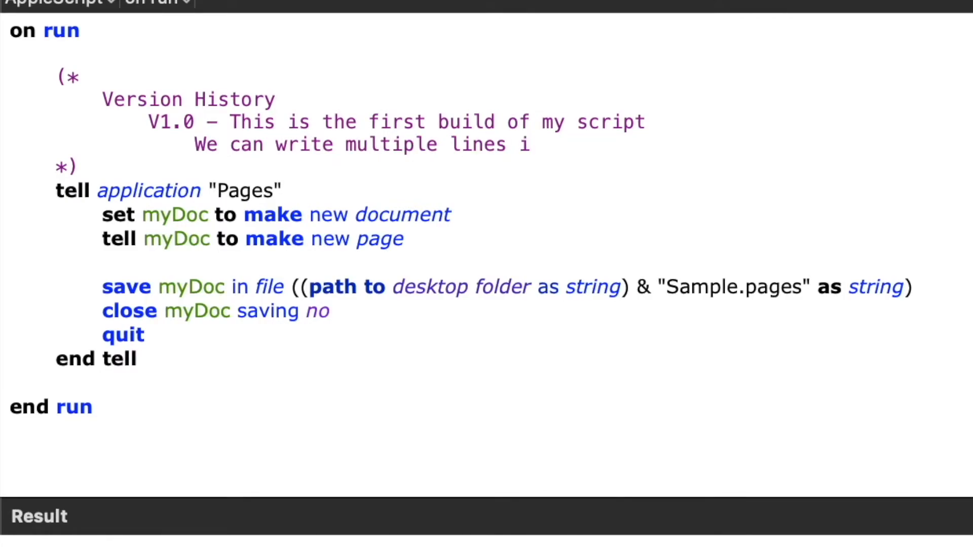
text(n a block comment)
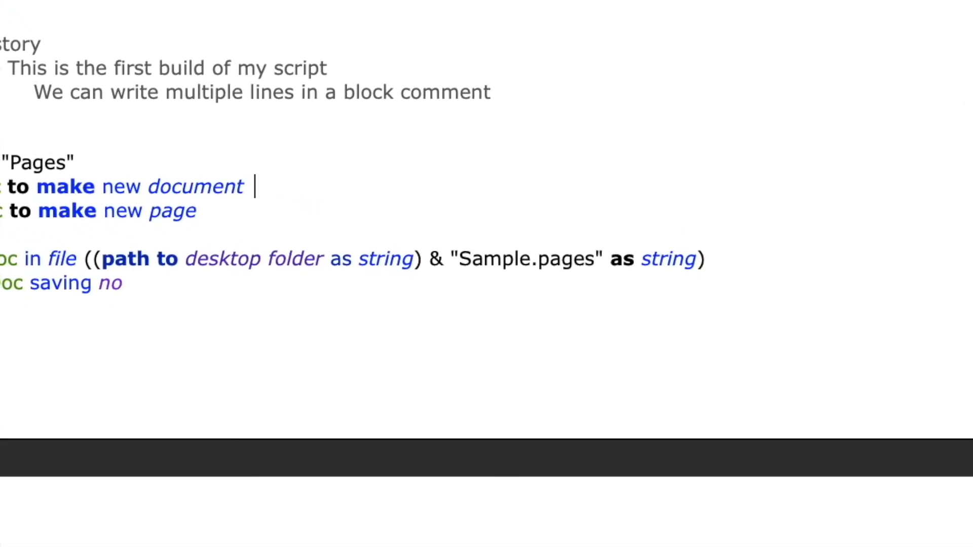
text(-- H)
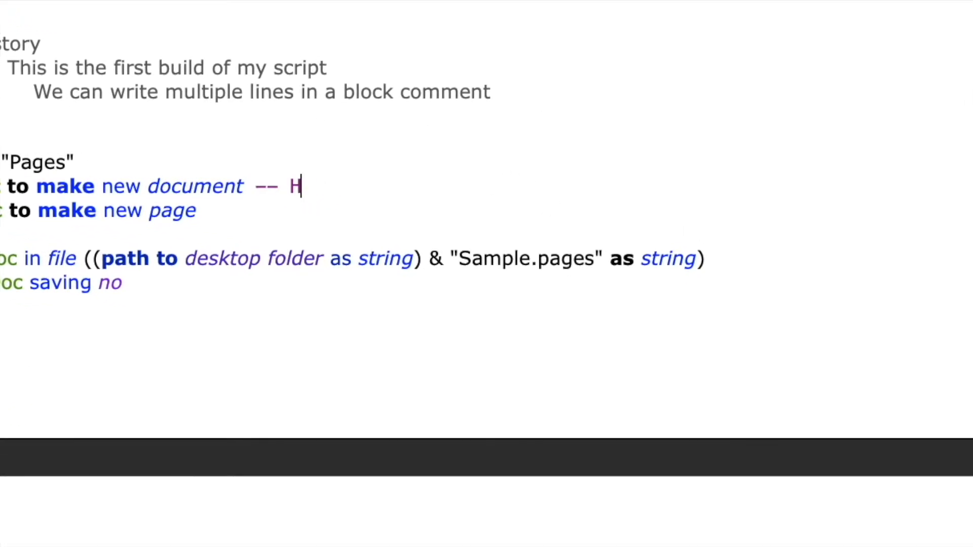
text(ere we are creating a new)
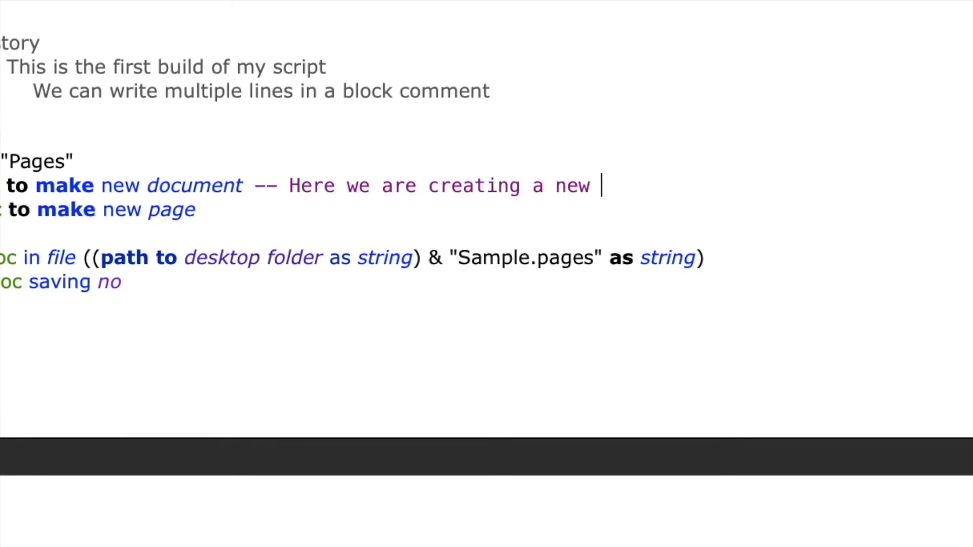
text(document in)
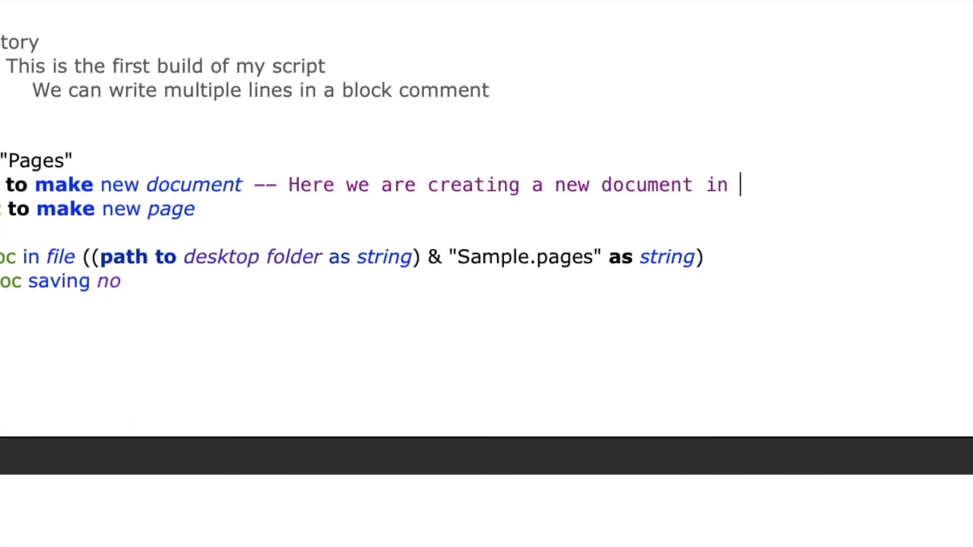
text(Pages)
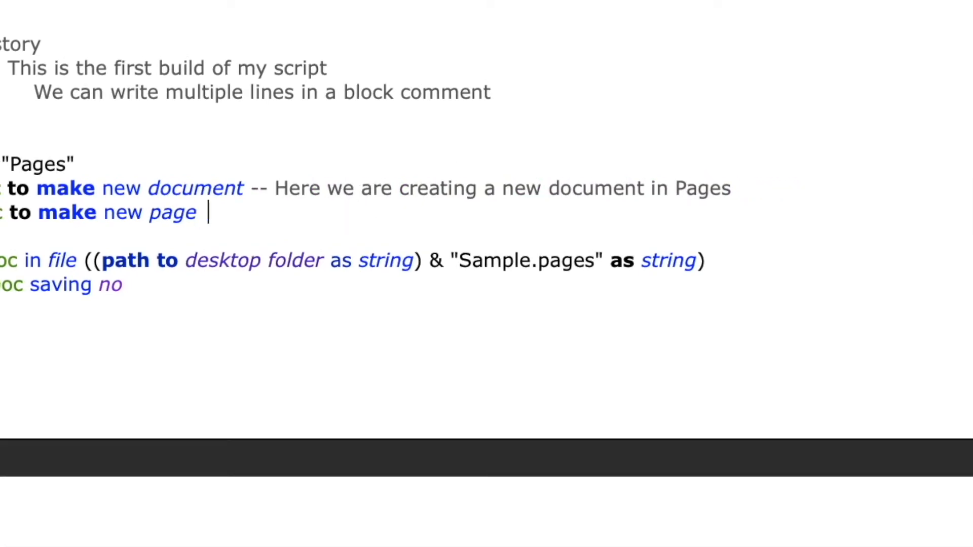
text(# T)
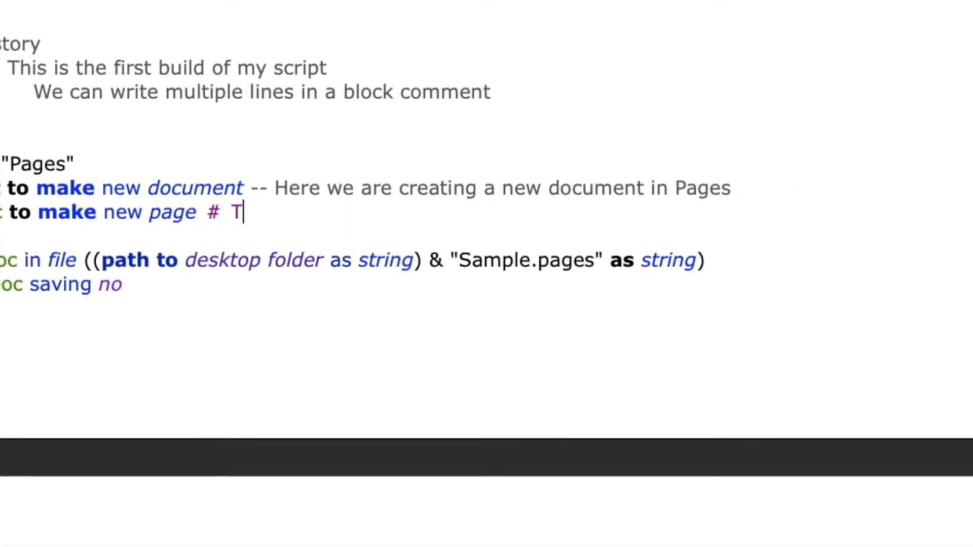
text(his will tell my new)
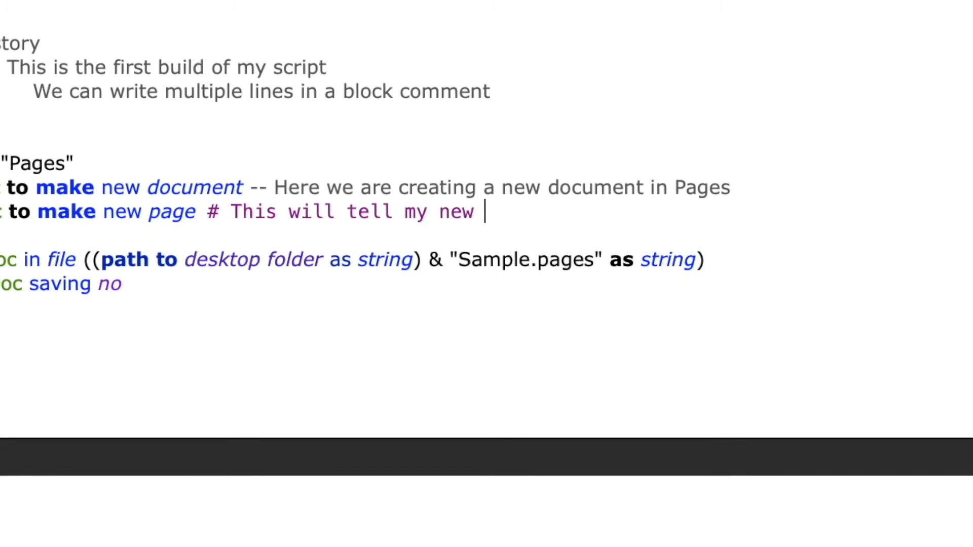
text(doc)
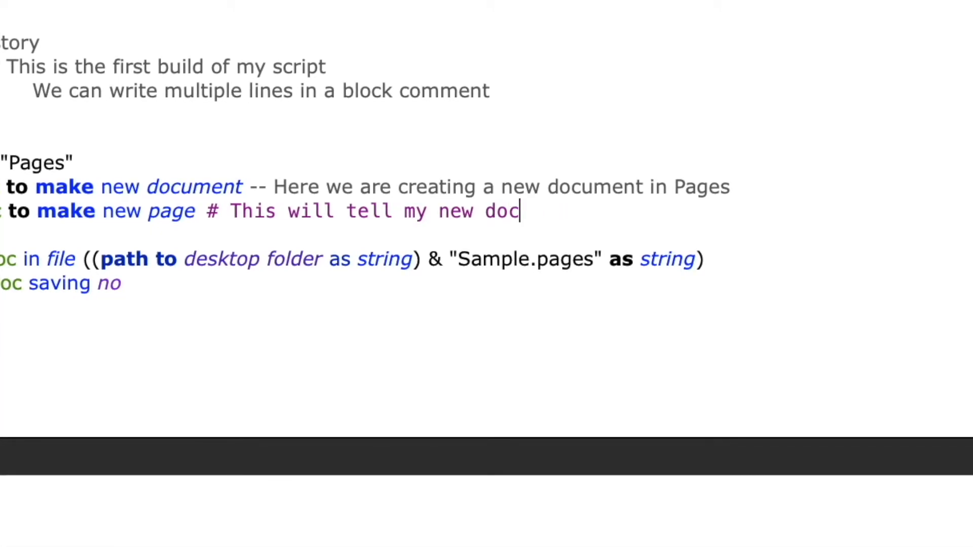
text(ument to create a)
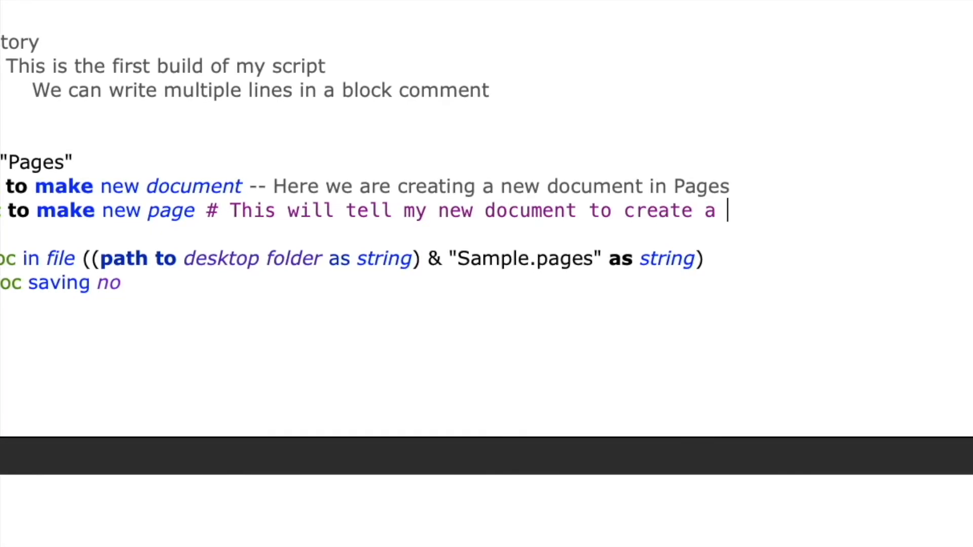
text(new page)
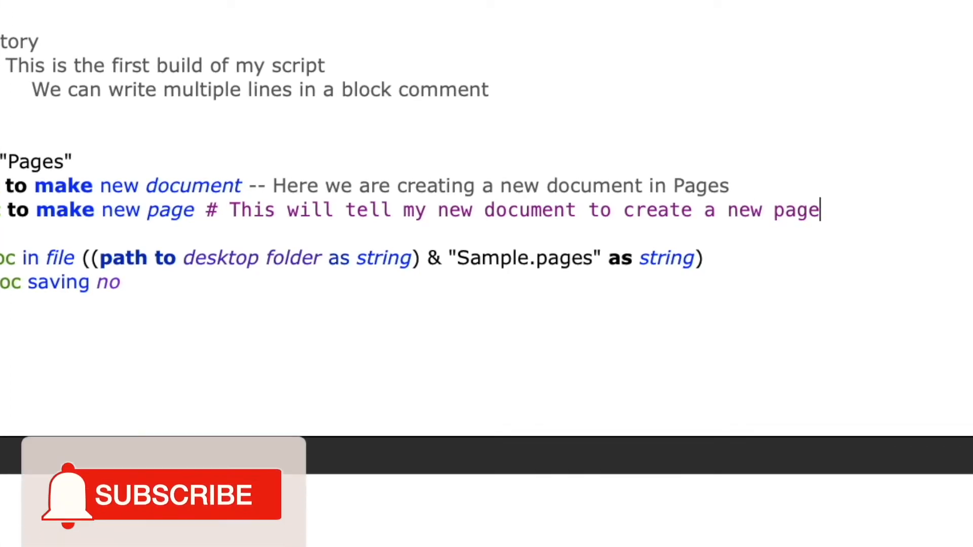